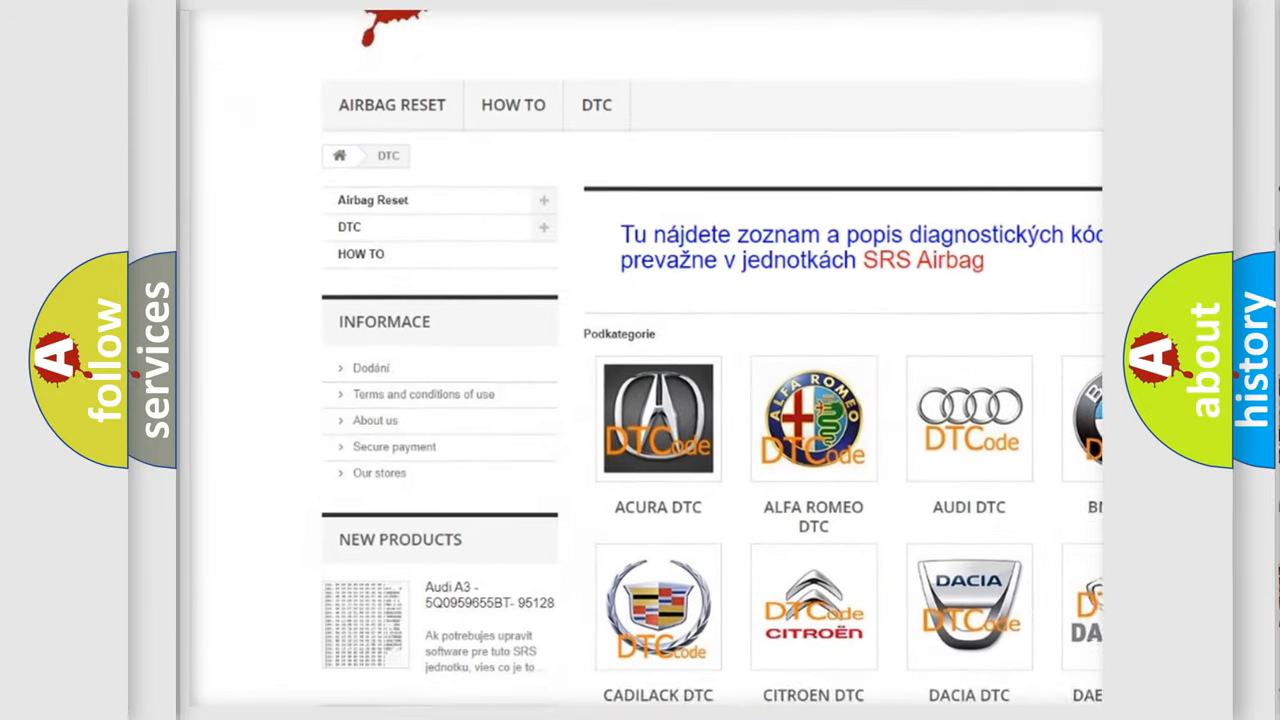
# - Scroll the DTC page past the brand categories down into the B-series code list
pyautogui.scroll(-3)
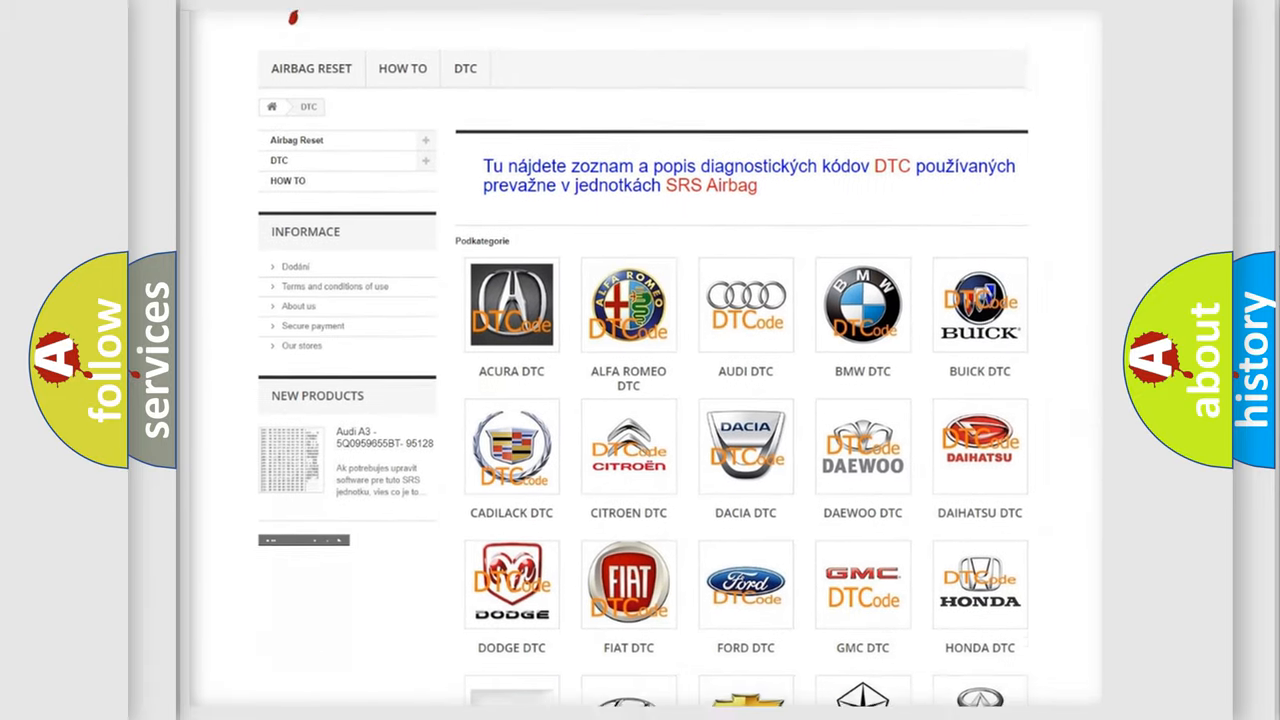
pyautogui.scroll(-3)
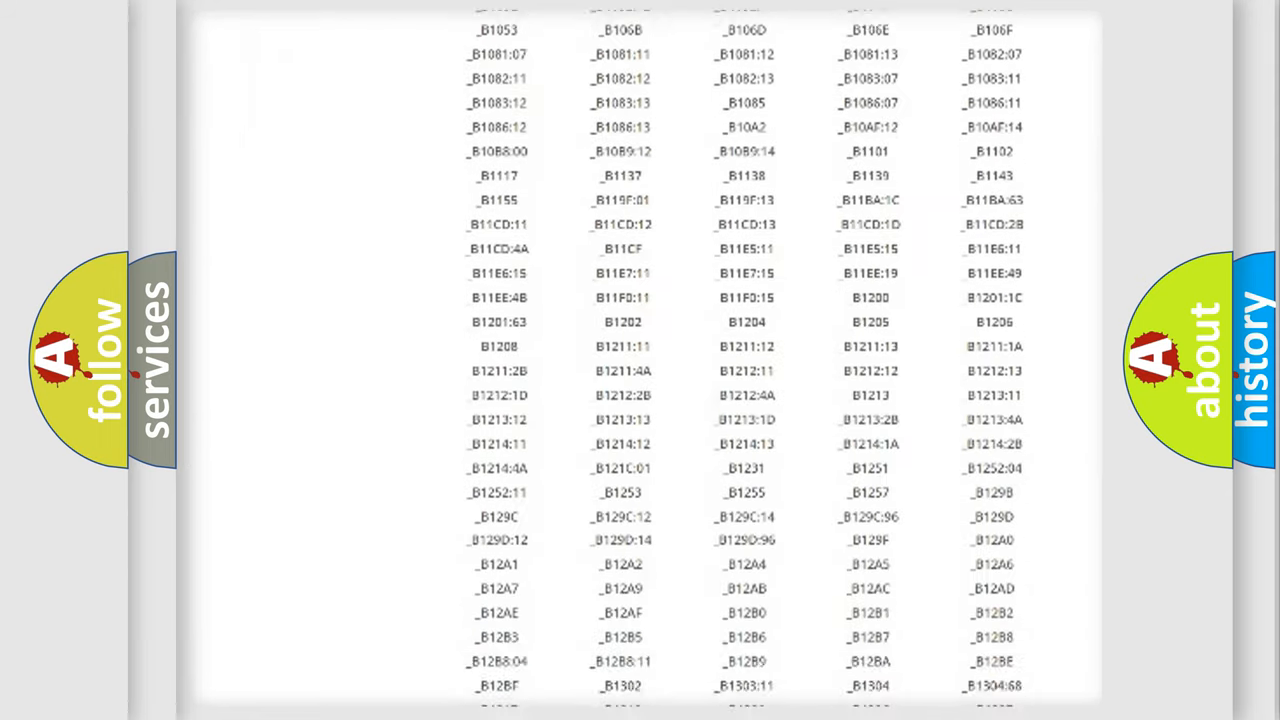
pyautogui.scroll(-3)
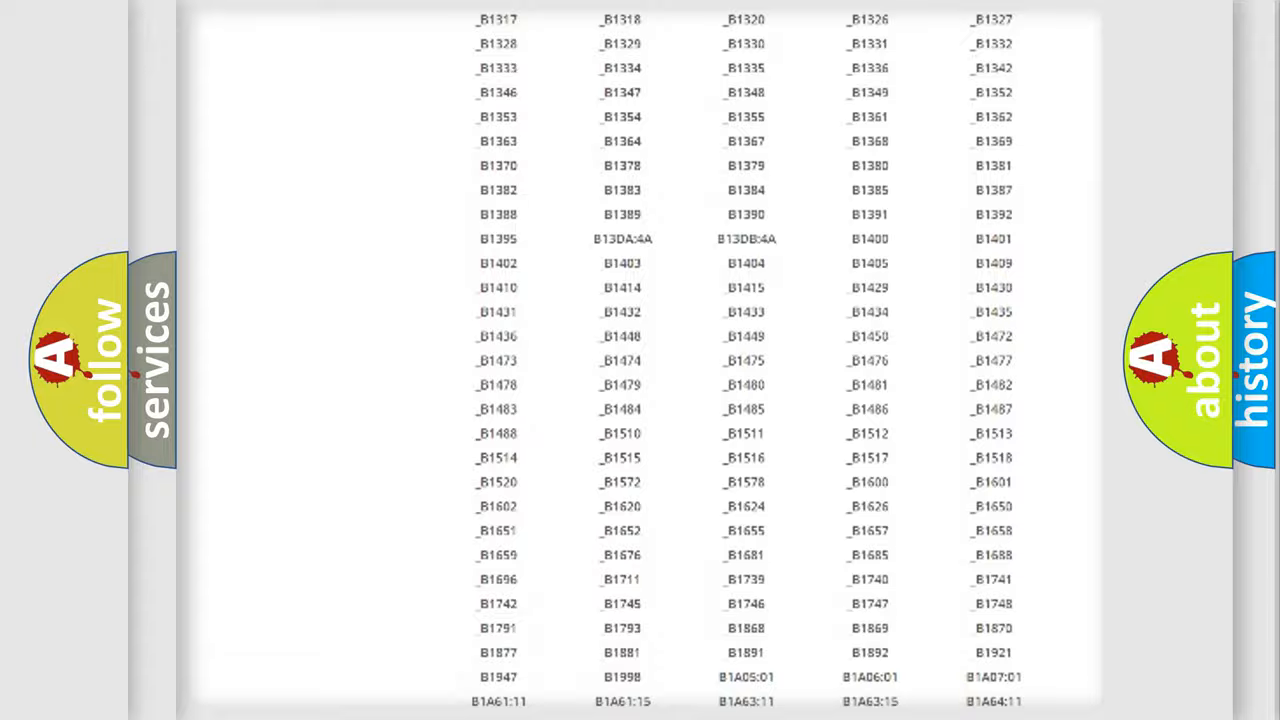
pyautogui.scroll(3)
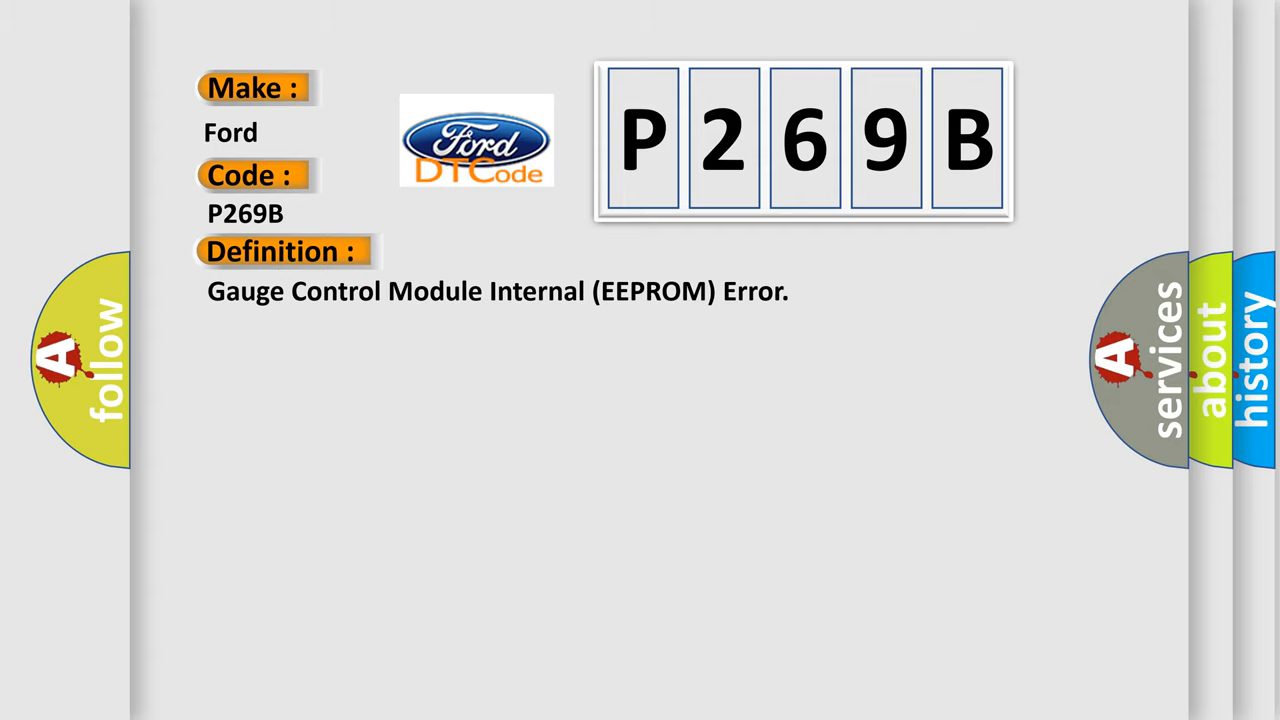
# - Advance the P269B slide to reveal the Gauge Control Module intermittent or inoperative description
pyautogui.click(520, 252)
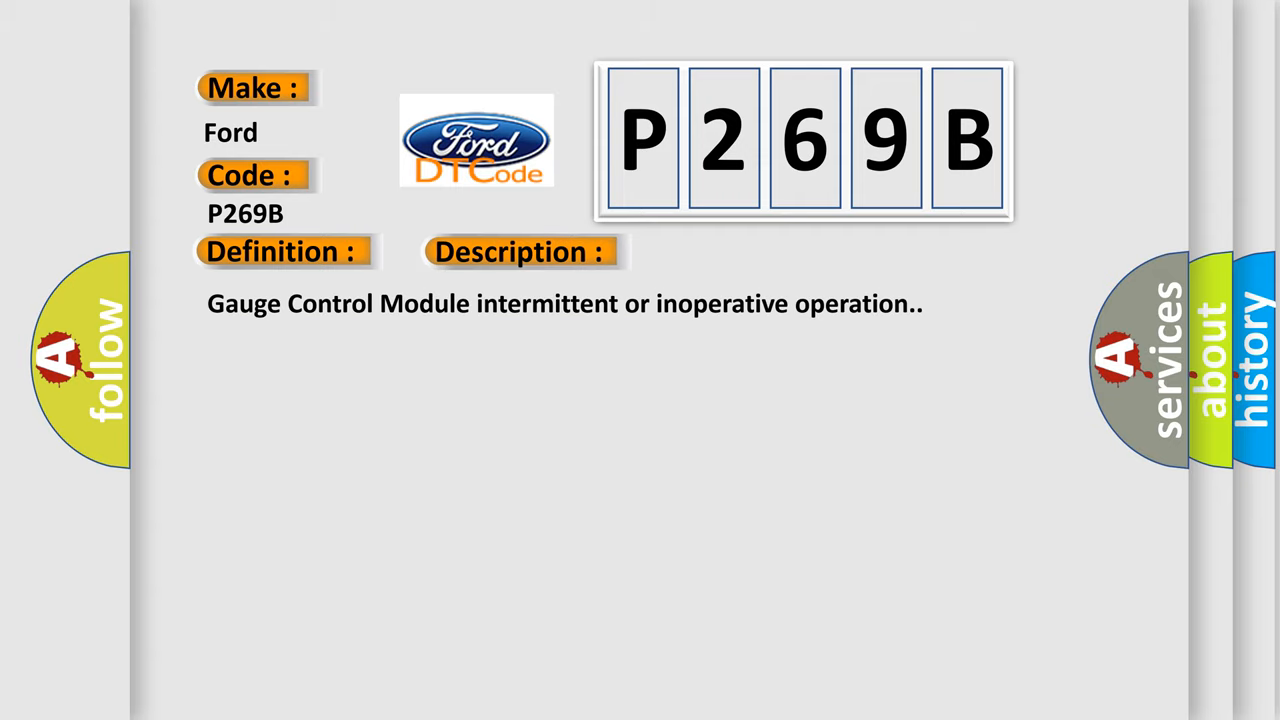